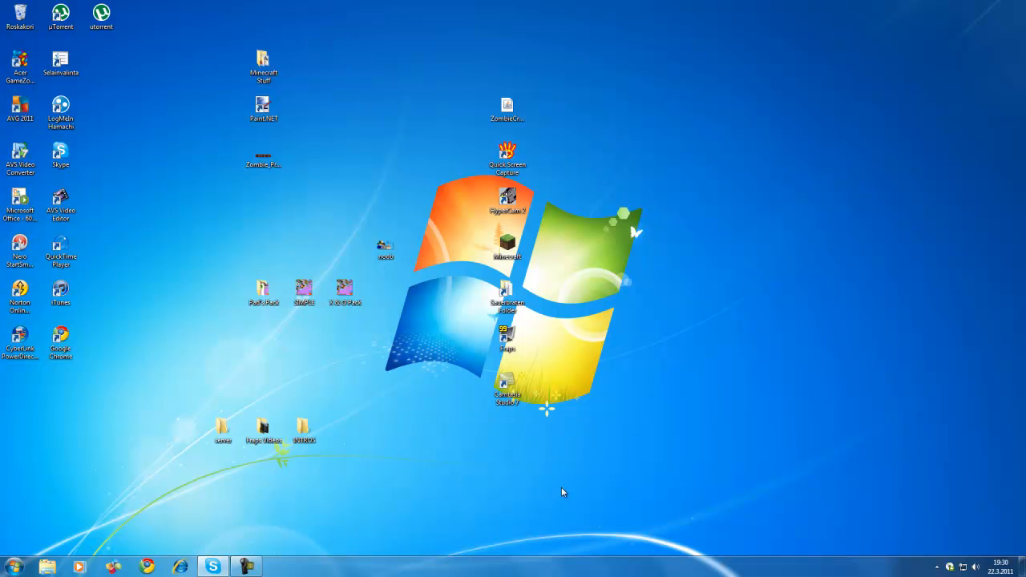
mouse_move(450, 313)
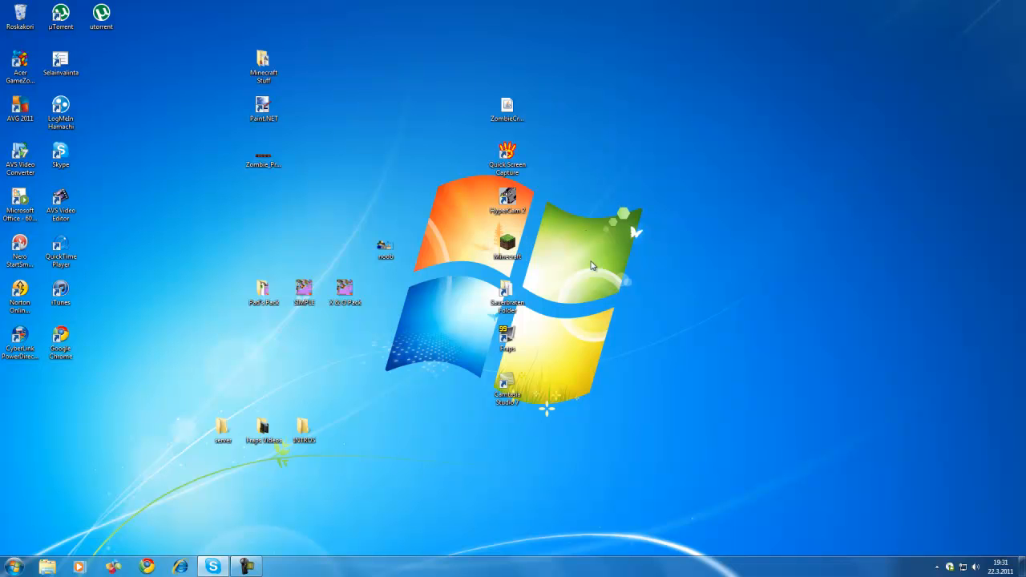
mouse_move(605, 233)
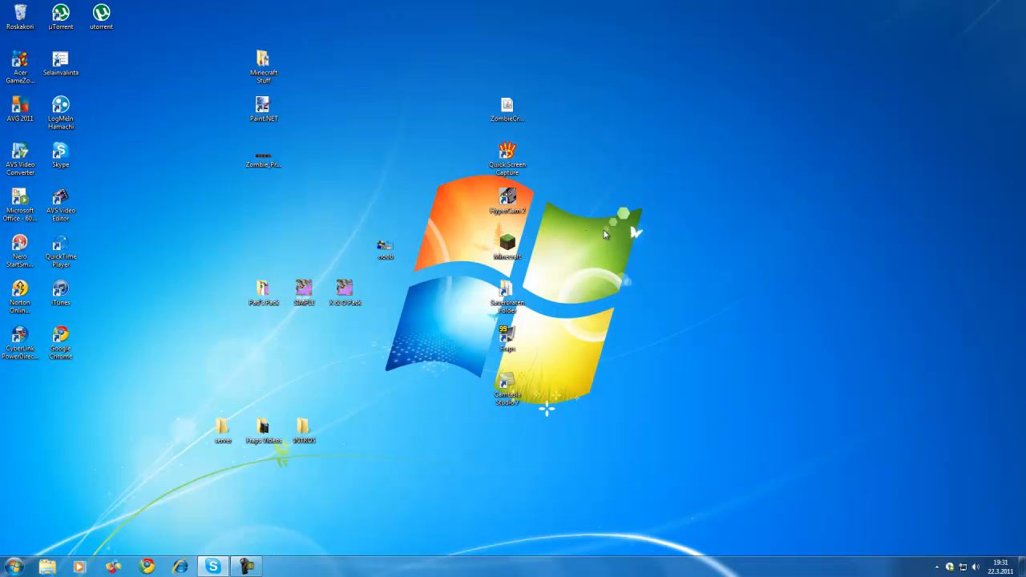
mouse_move(483, 437)
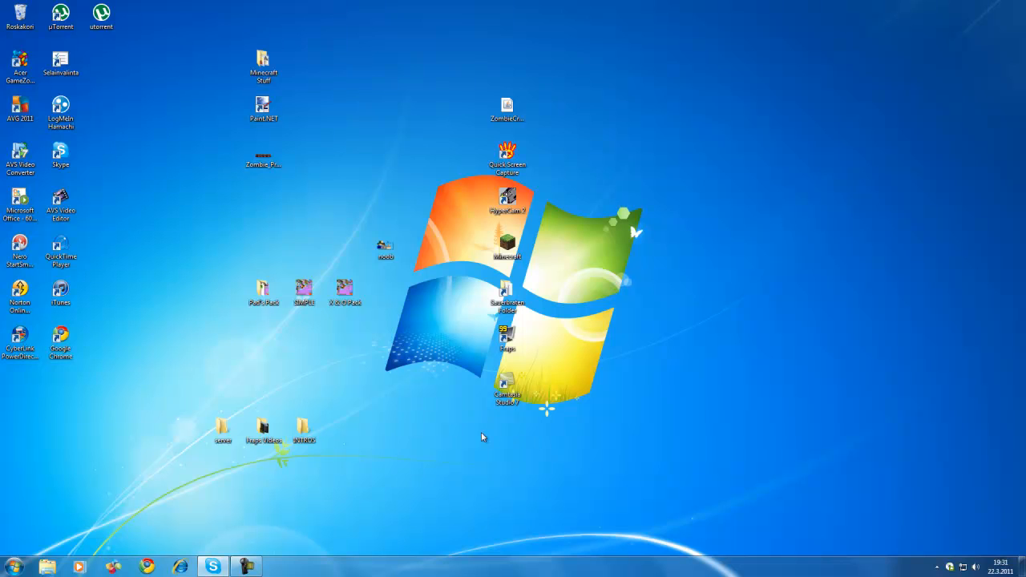
mouse_move(355, 180)
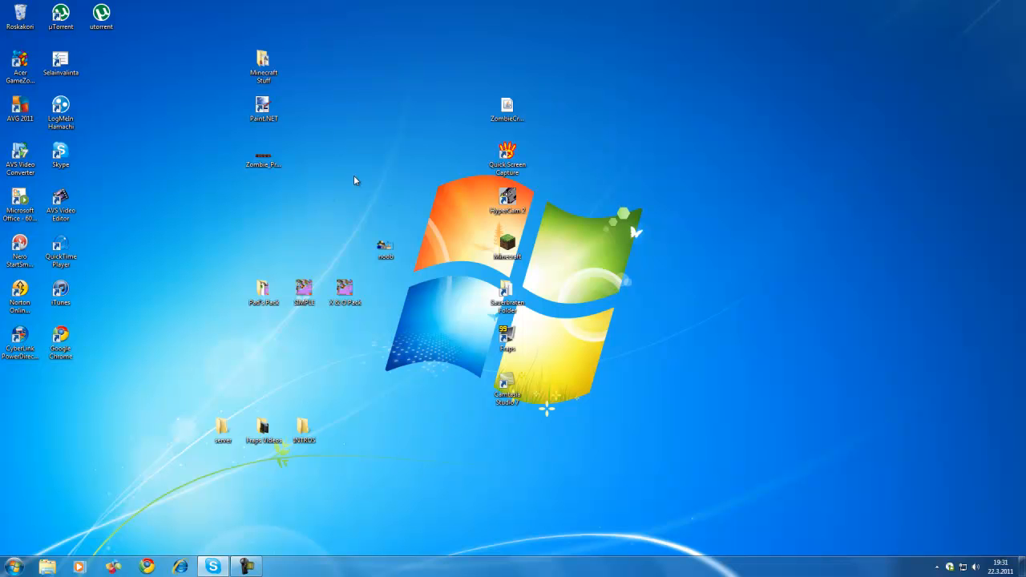
mouse_move(170, 230)
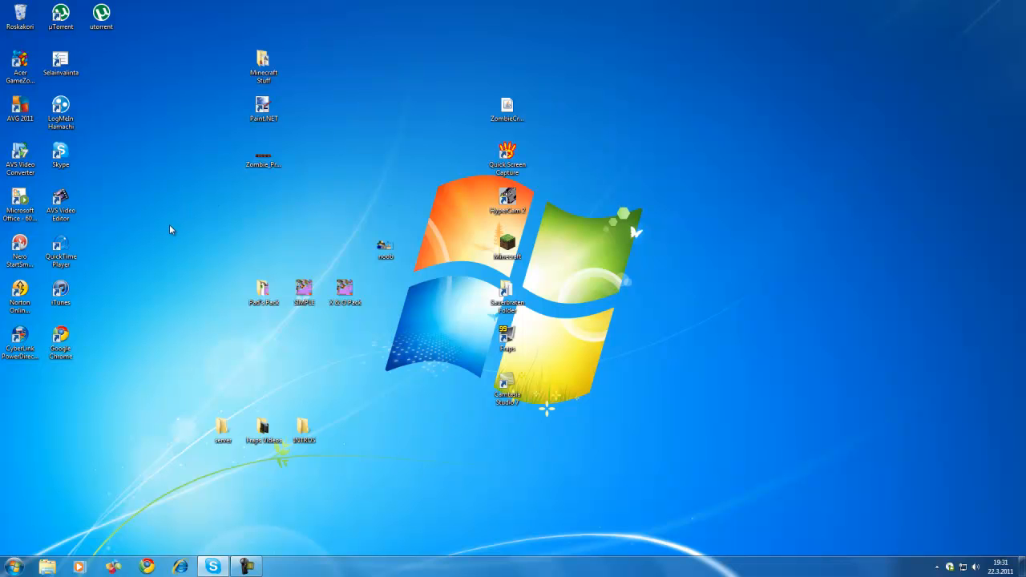
mouse_move(58, 436)
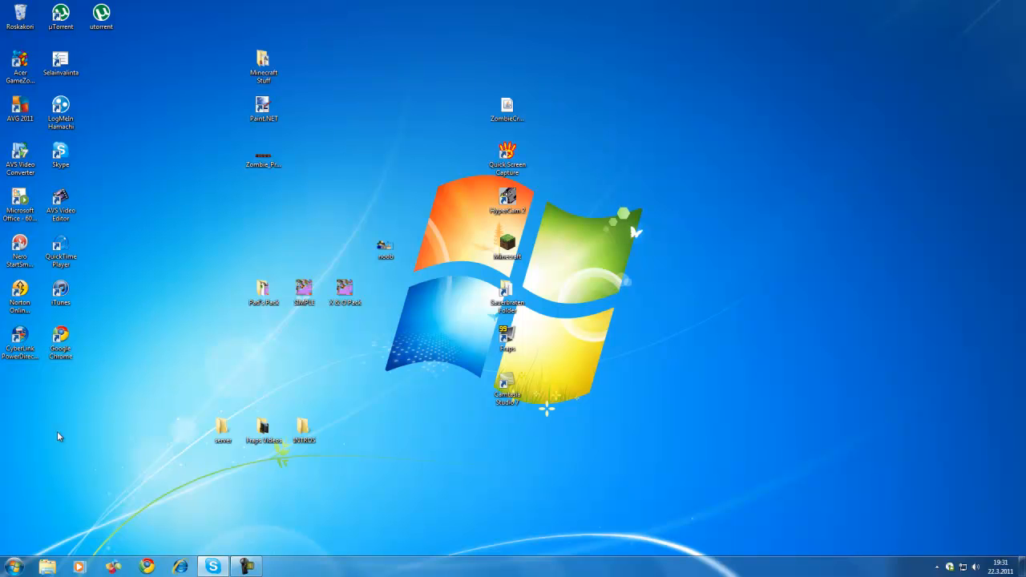
- Open the Run dialog from the Start menu to enter %appdata%
left_click(14, 566)
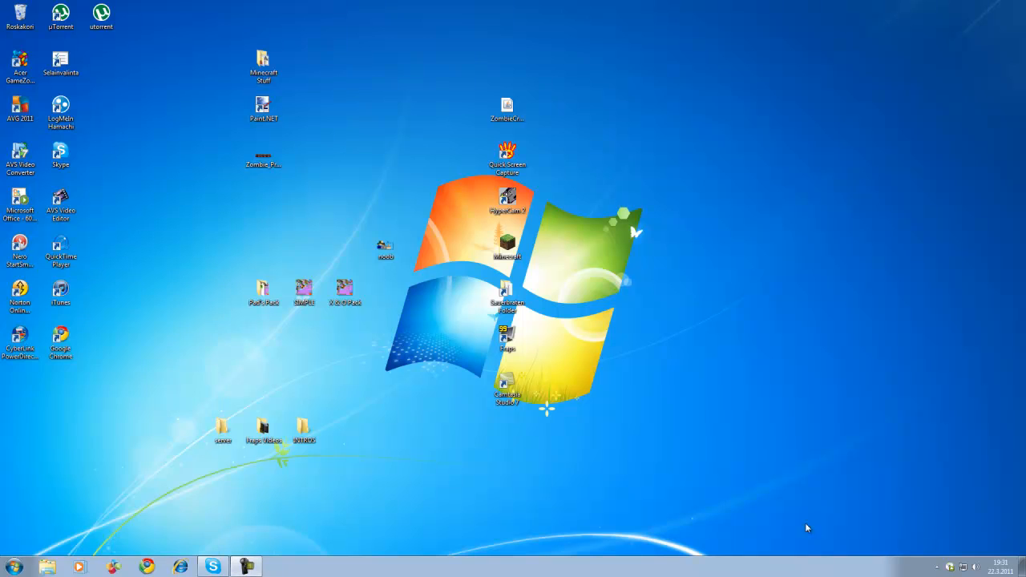
left_click(14, 566)
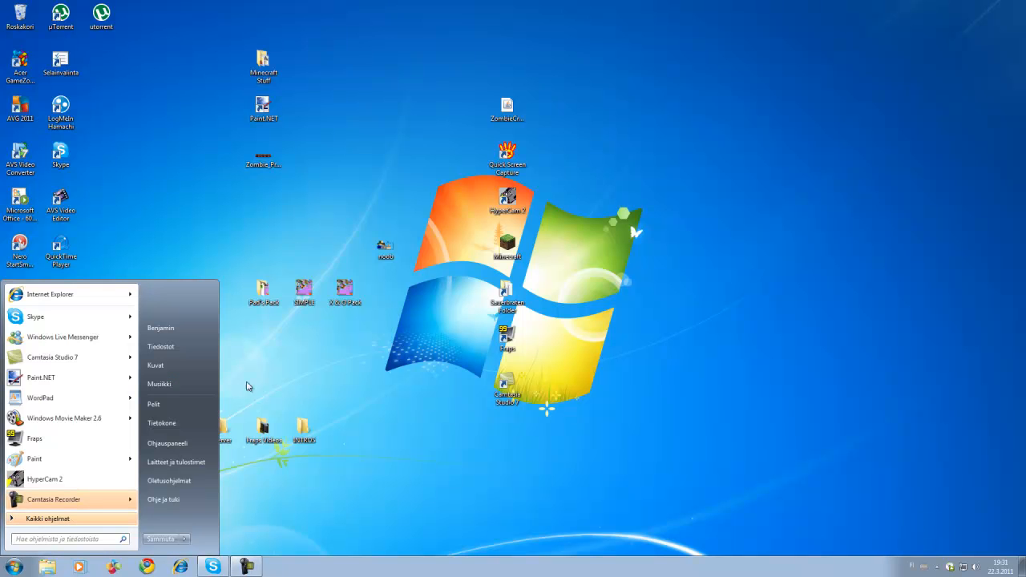
left_click(252, 372)
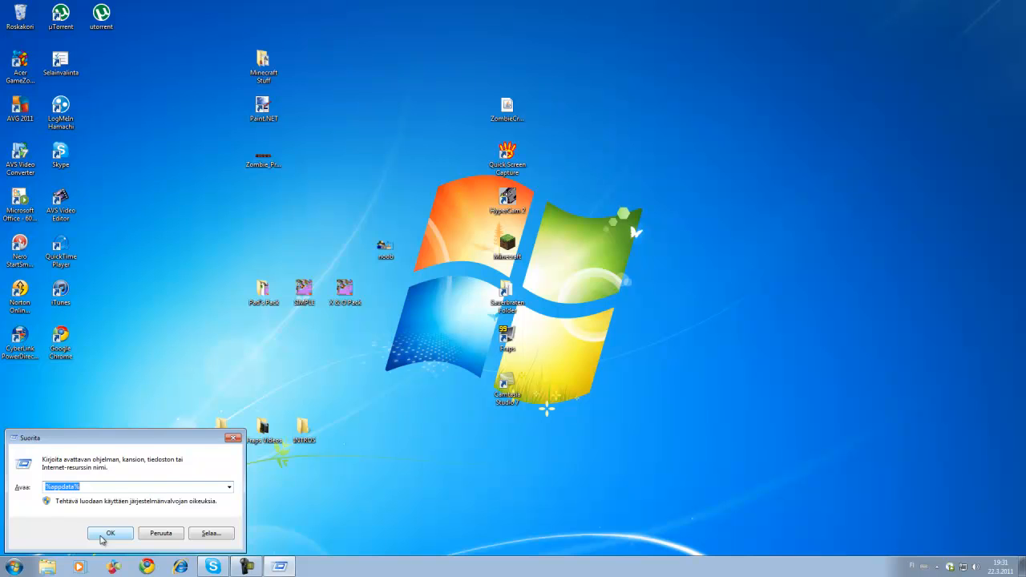
- Browse from Roaming AppData into .minecraft\bin in Explorer
left_click(110, 532)
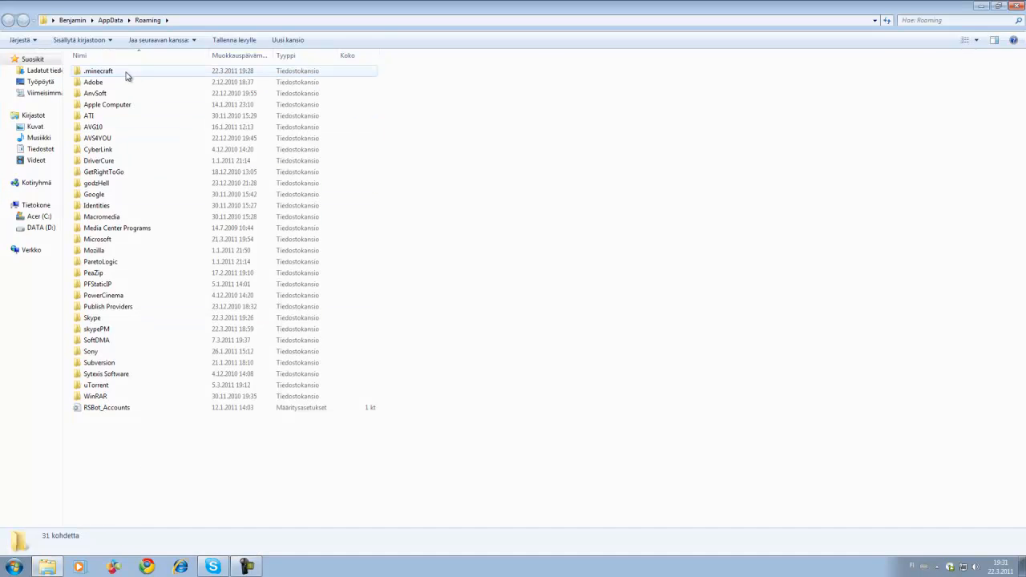
mouse_move(200, 75)
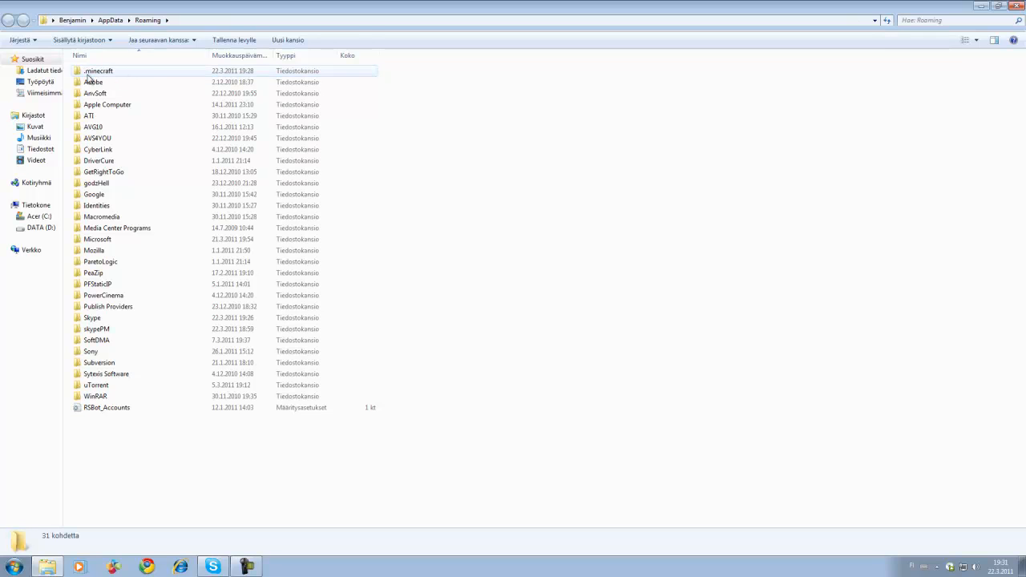
double_click(98, 70)
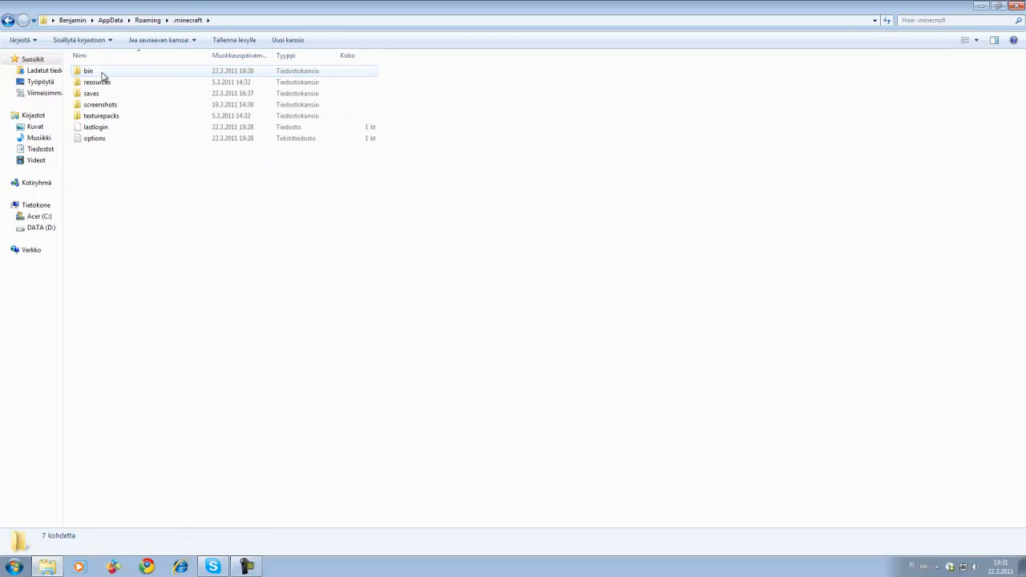
double_click(88, 70)
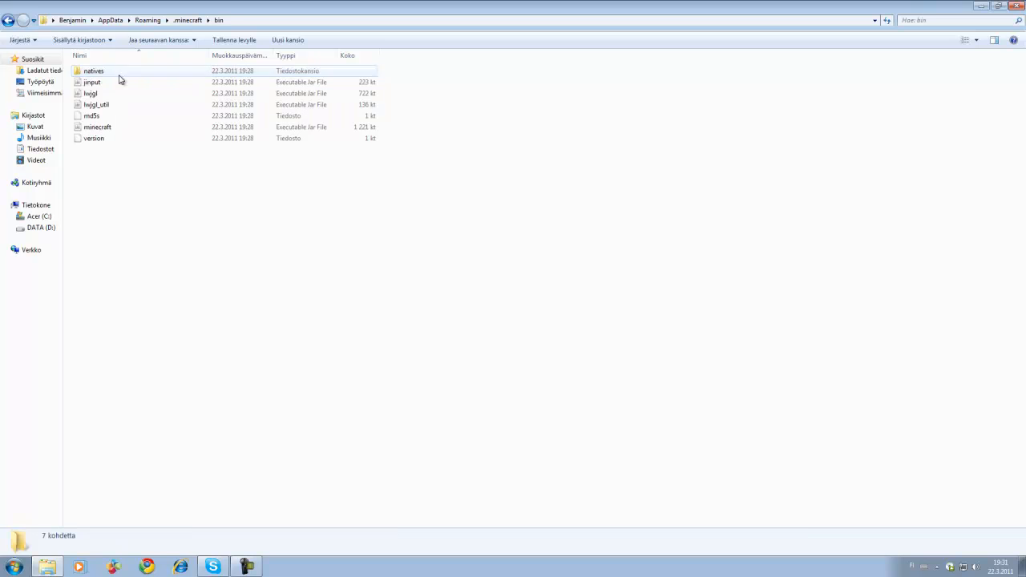
- Open minecraft.jar with the WinRAR archiver
right_click(97, 126)
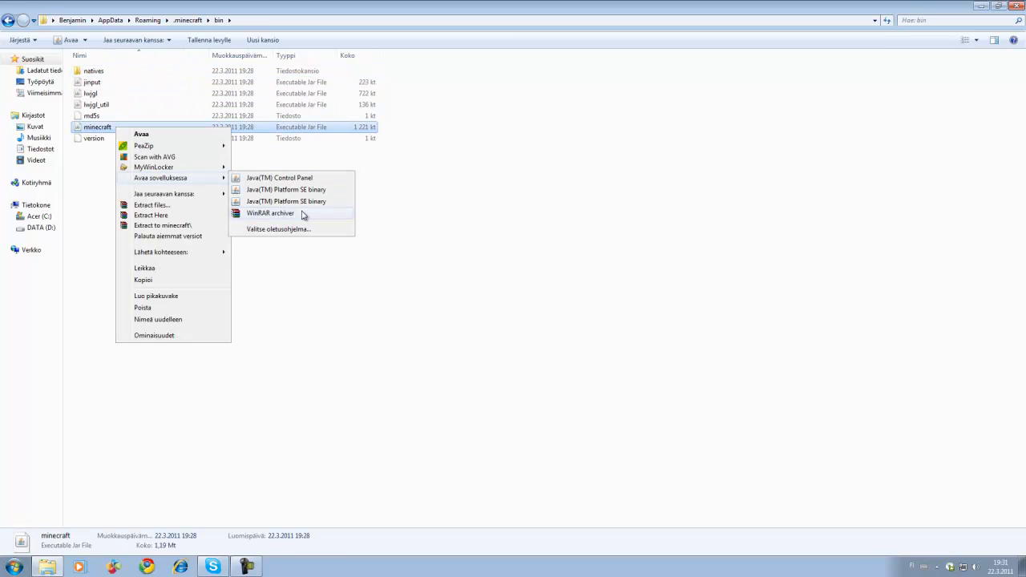
mouse_move(268, 216)
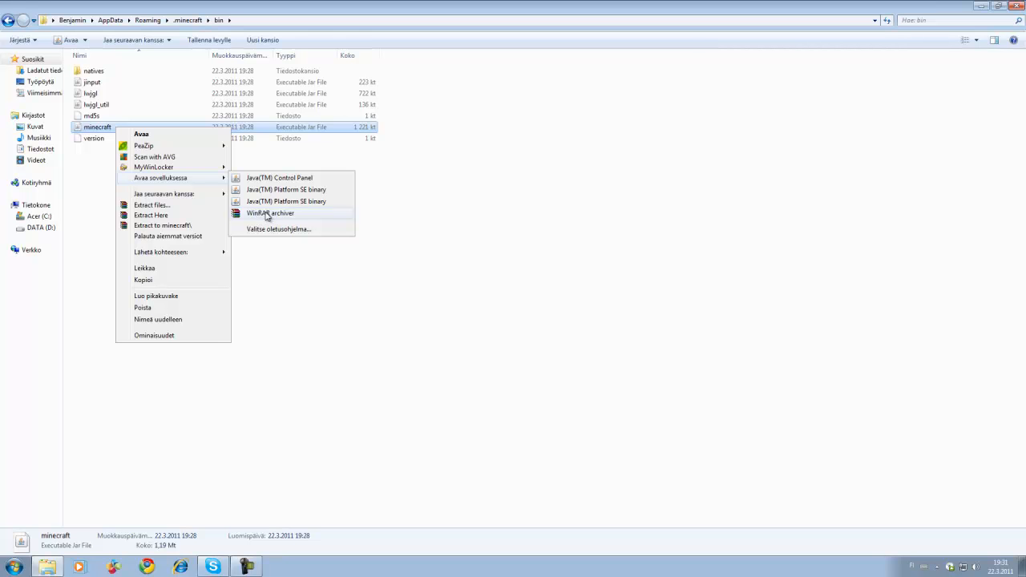
mouse_move(251, 223)
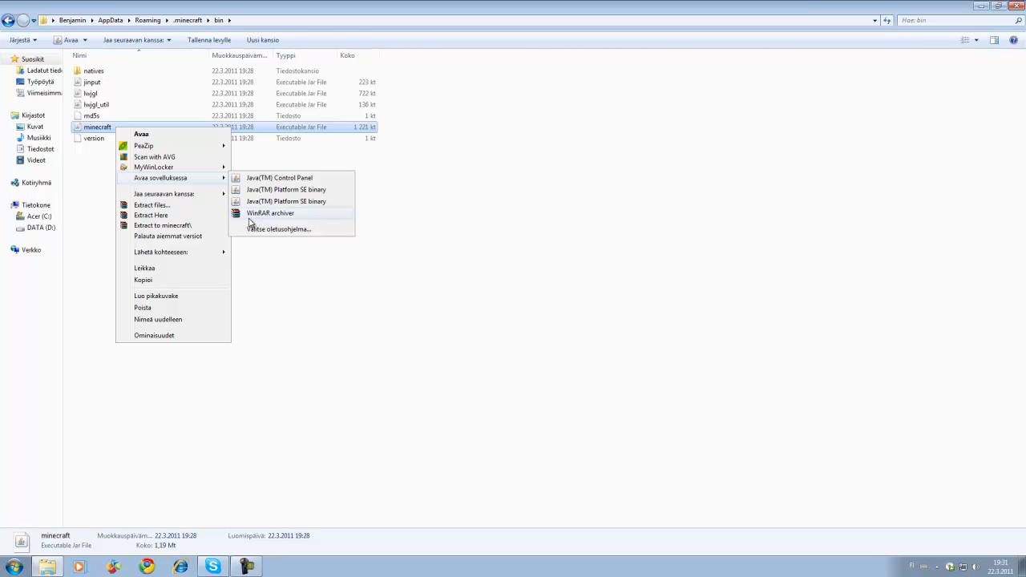
left_click(270, 214)
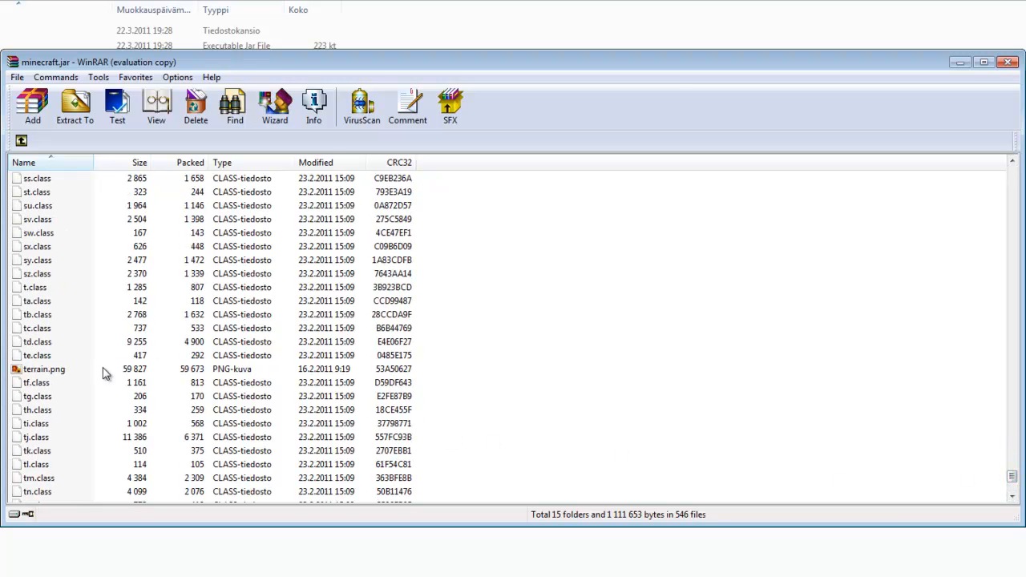
- Select terrain.png in the WinRAR file list for extraction to the desktop
left_click(44, 368)
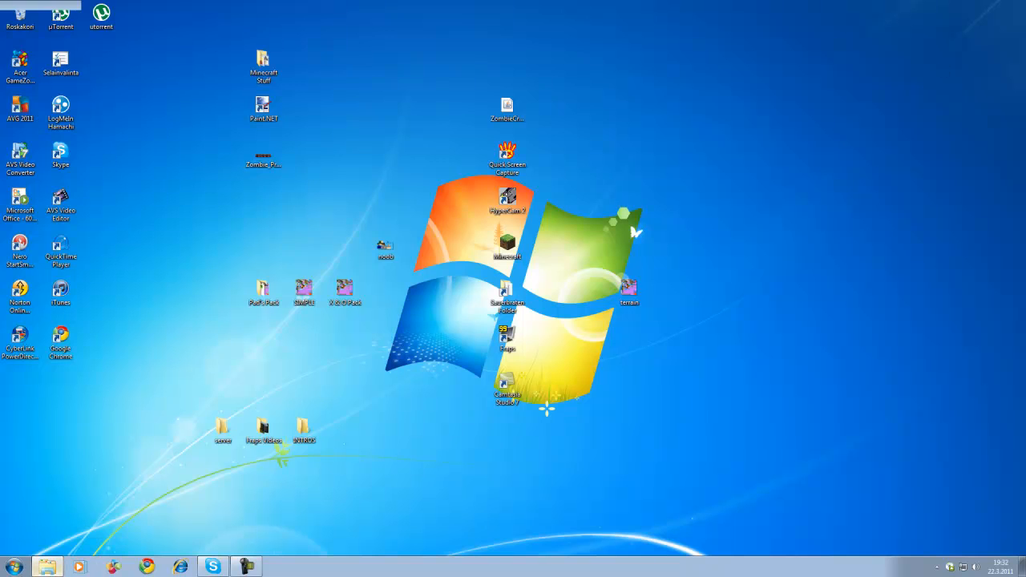
- Show the terrain icon's context menu to reach its Open with program list
left_click(629, 289)
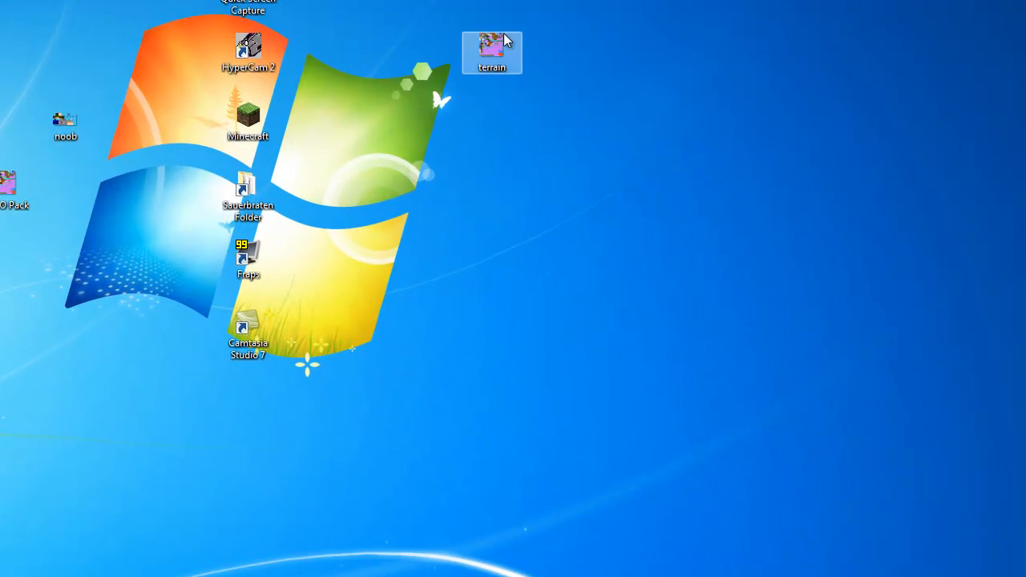
right_click(491, 52)
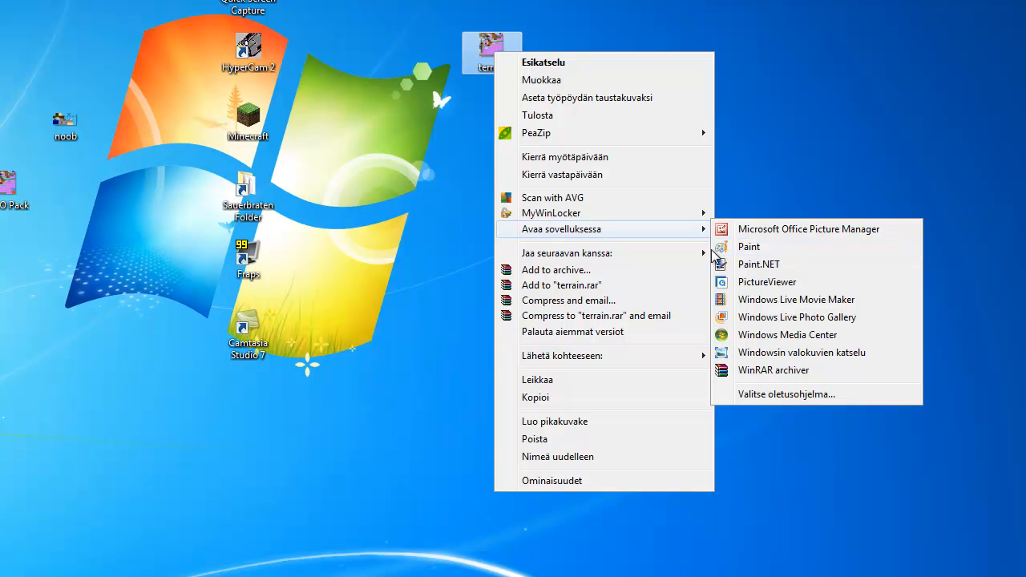
mouse_move(748, 246)
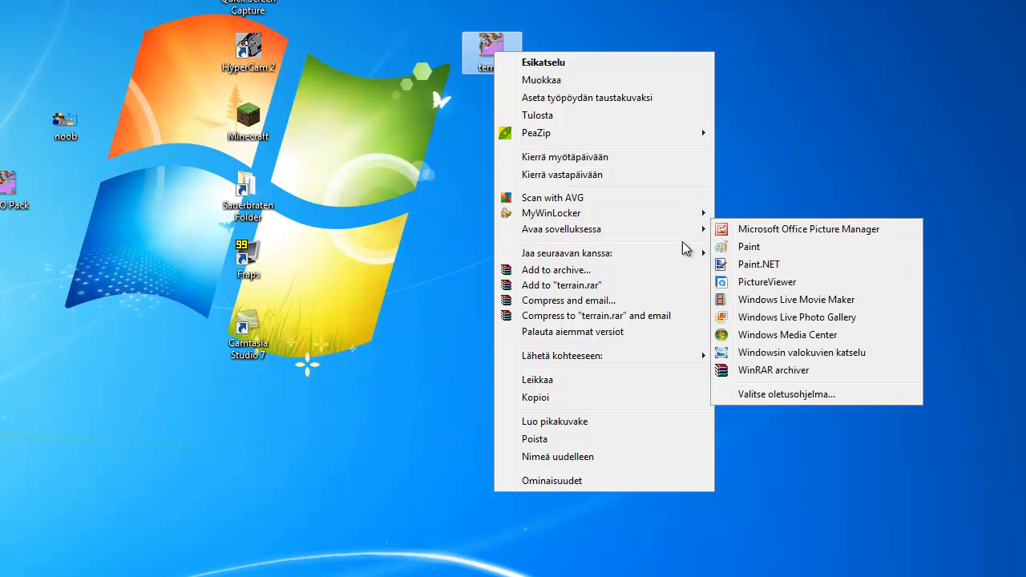
mouse_move(783, 265)
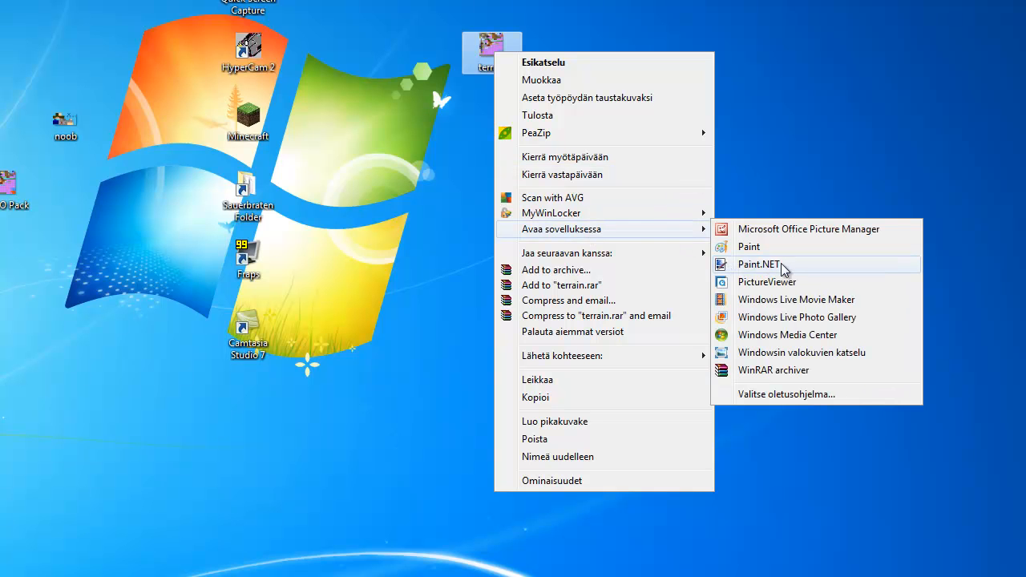
mouse_move(751, 277)
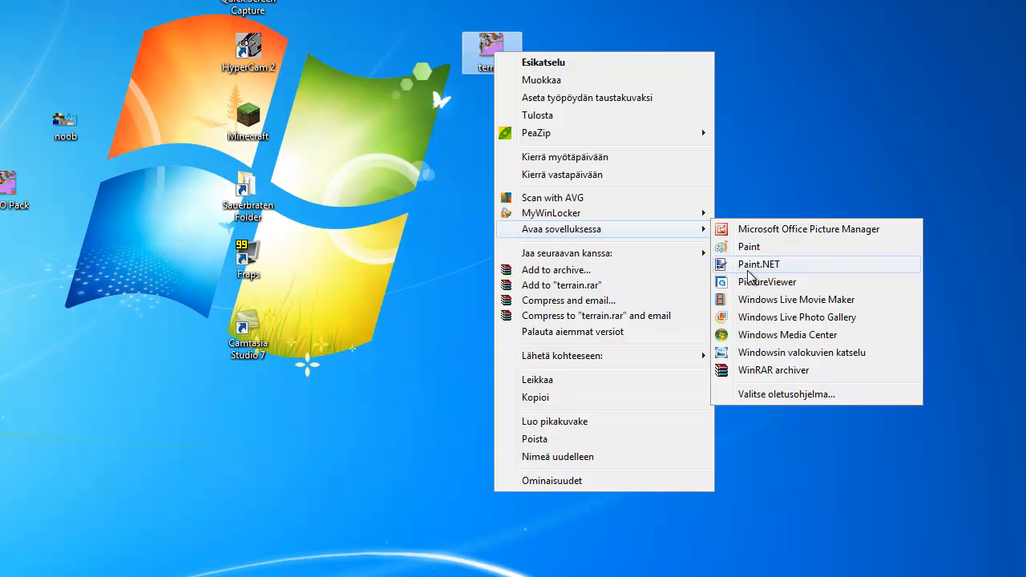
mouse_move(763, 272)
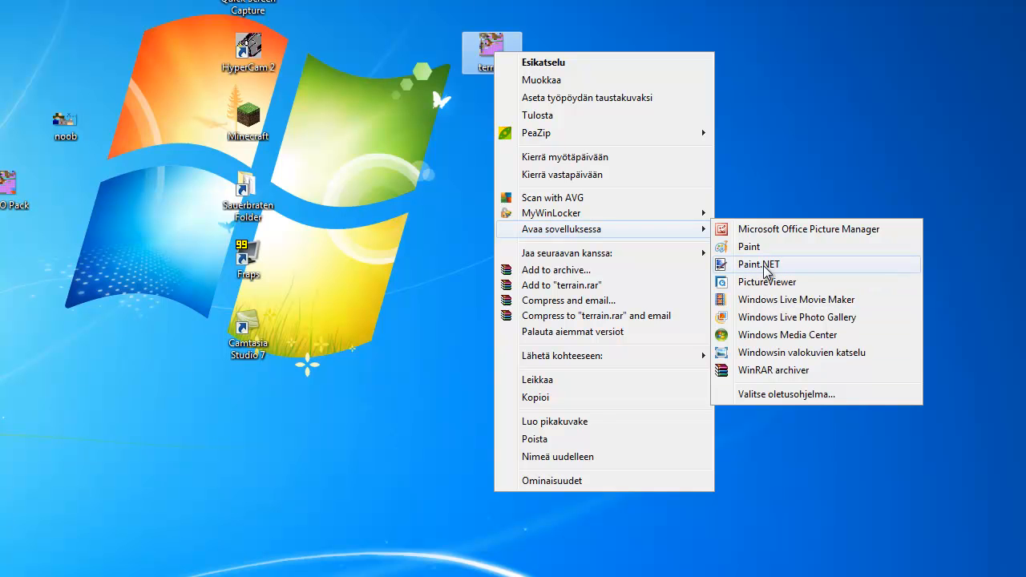
- Open terrain.png in Paint.NET and zoom in three times on the block tiles
left_click(758, 264)
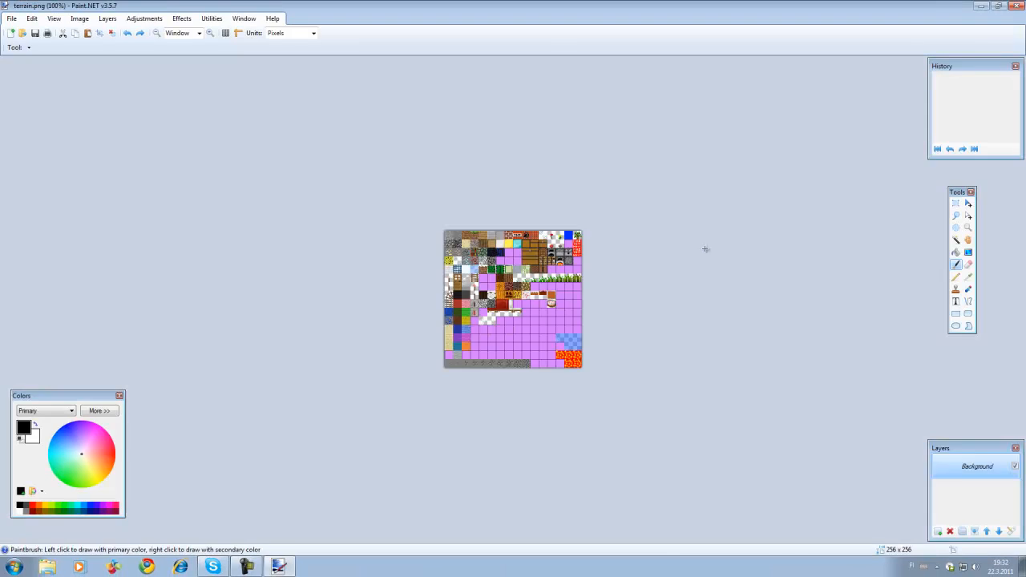
left_click(211, 32)
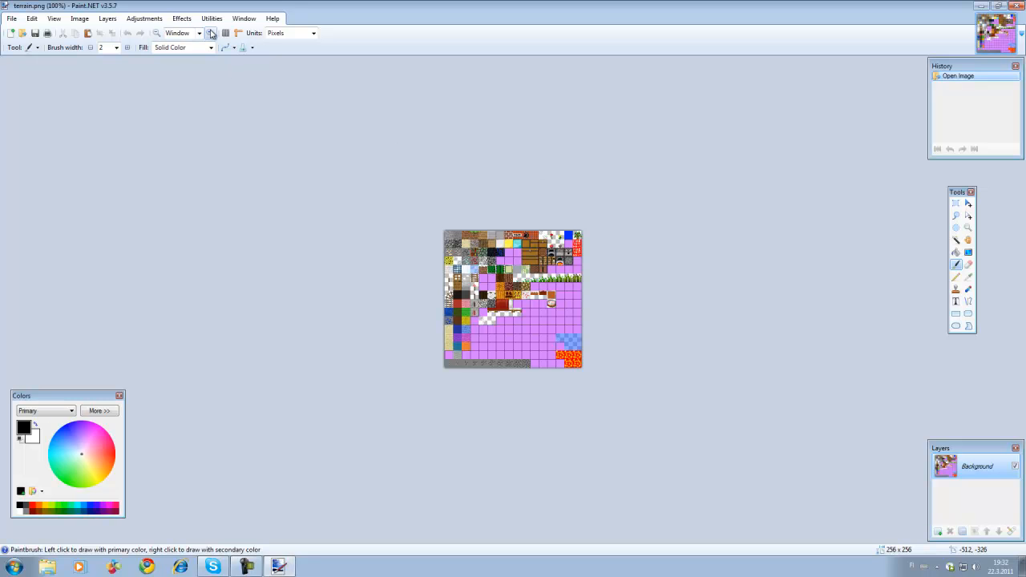
left_click(211, 33)
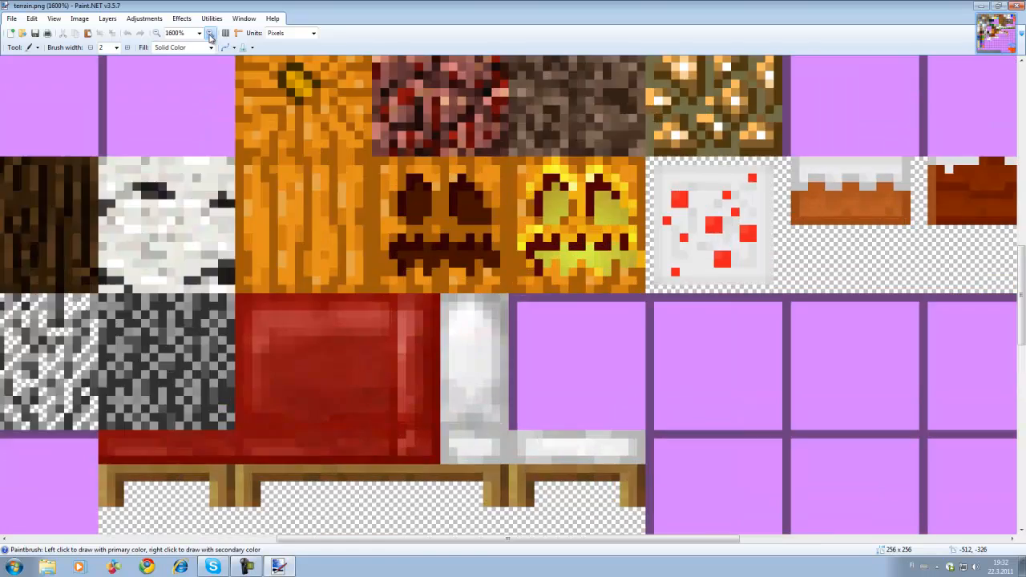
left_click(210, 33)
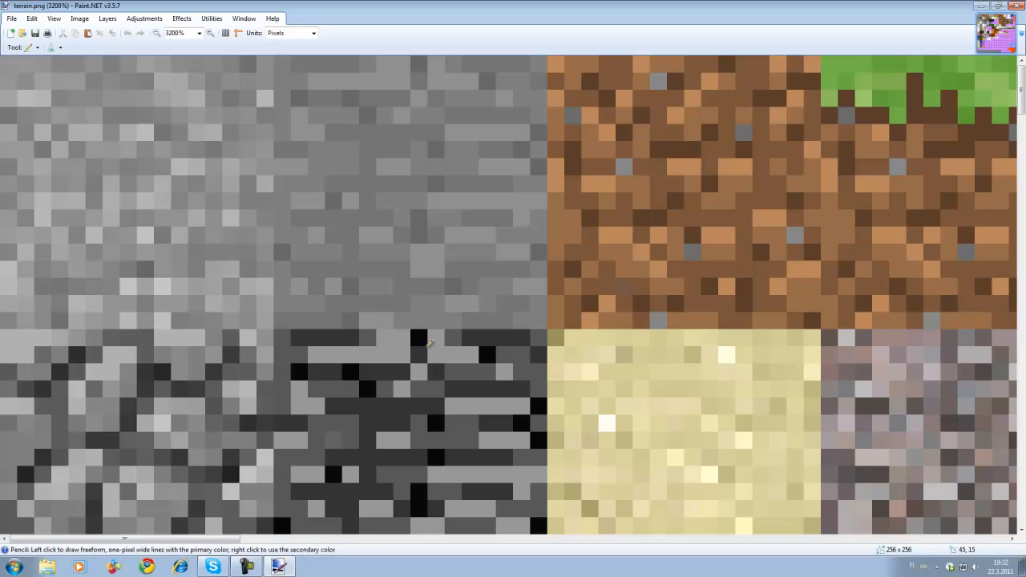
mouse_move(41, 509)
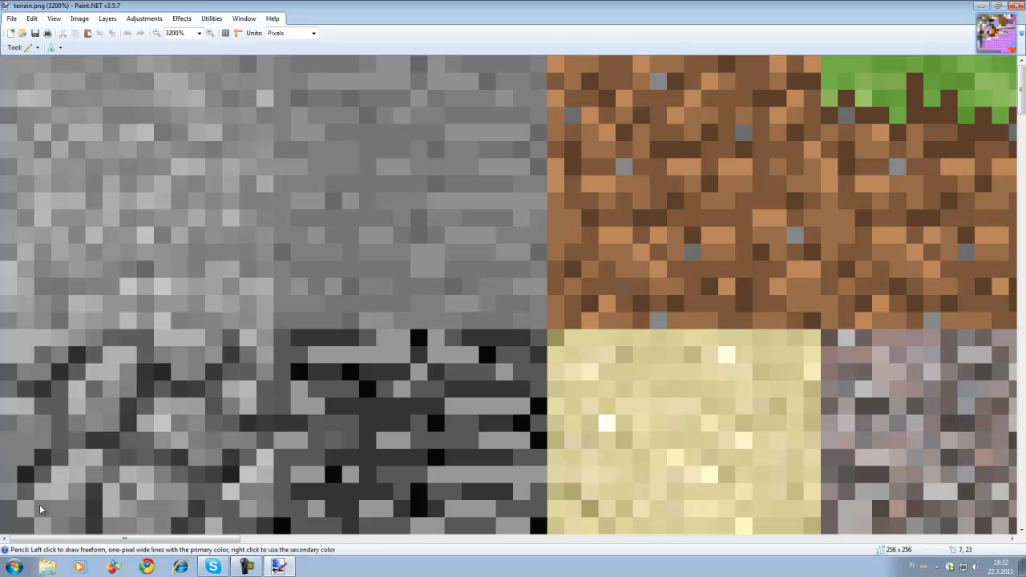
mouse_move(157, 519)
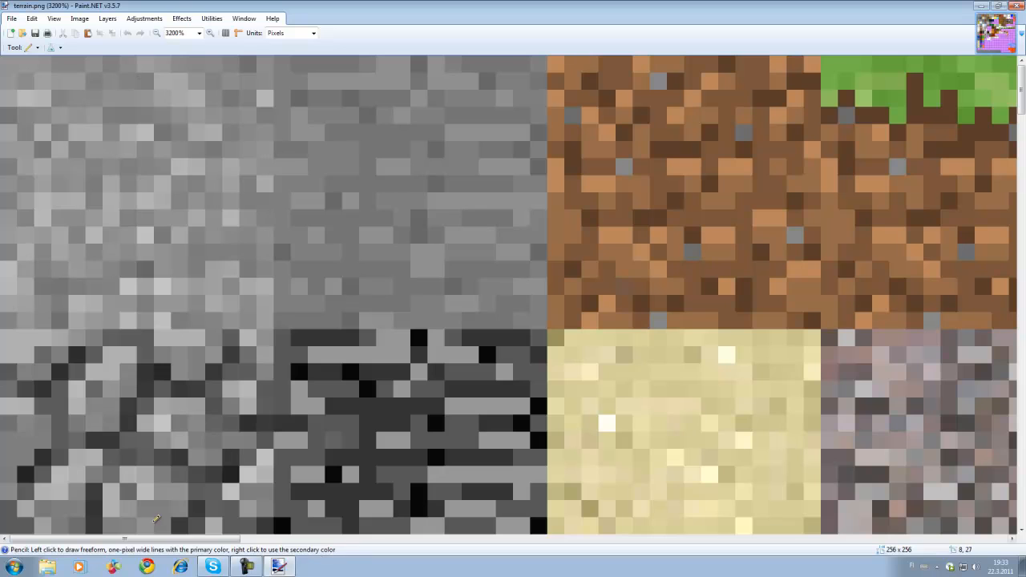
mouse_move(158, 310)
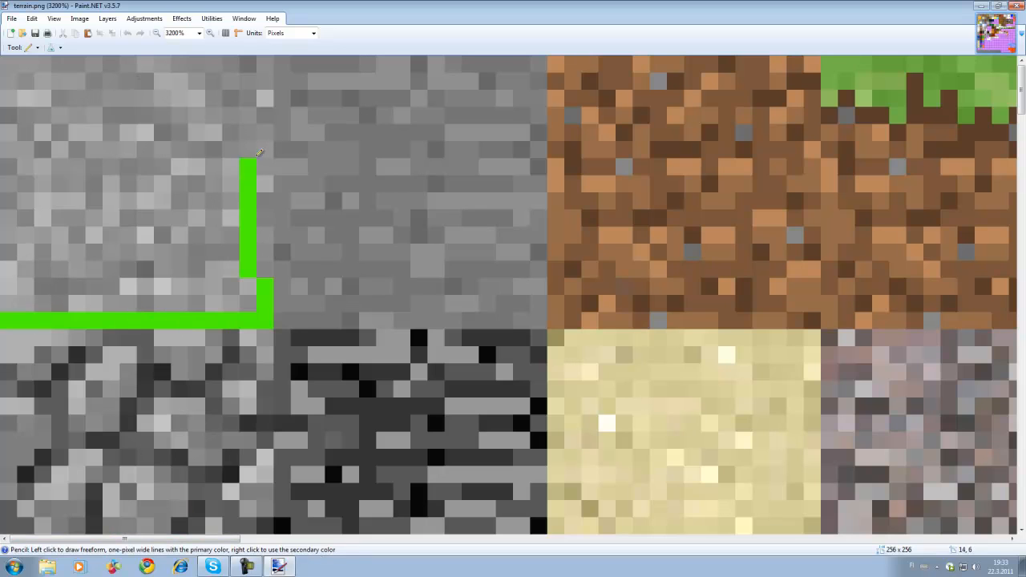
- Pencil bright green over the top-left tile until no grey pixels remain
left_click_drag(256, 153, 104, 80)
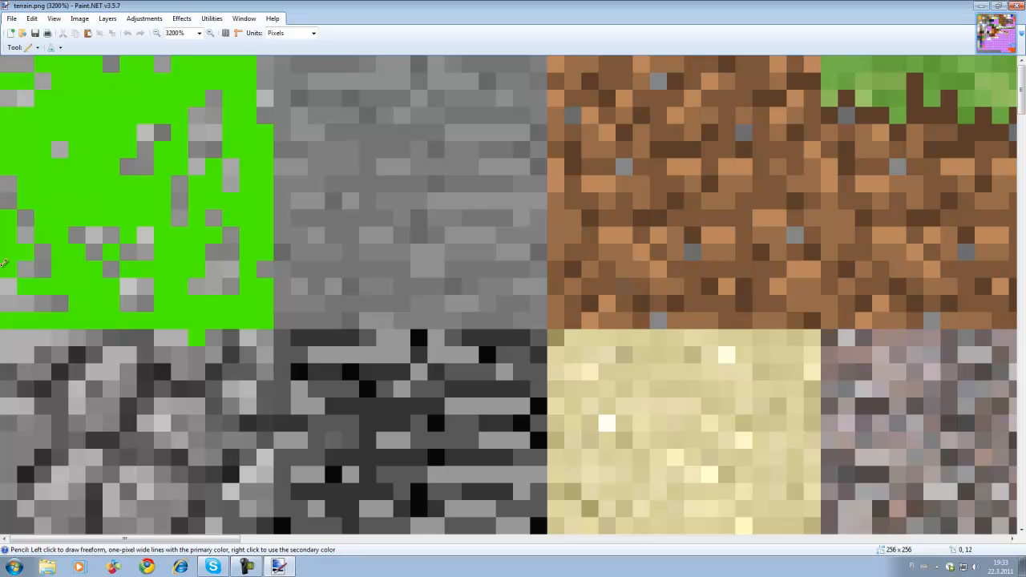
left_click(8, 265)
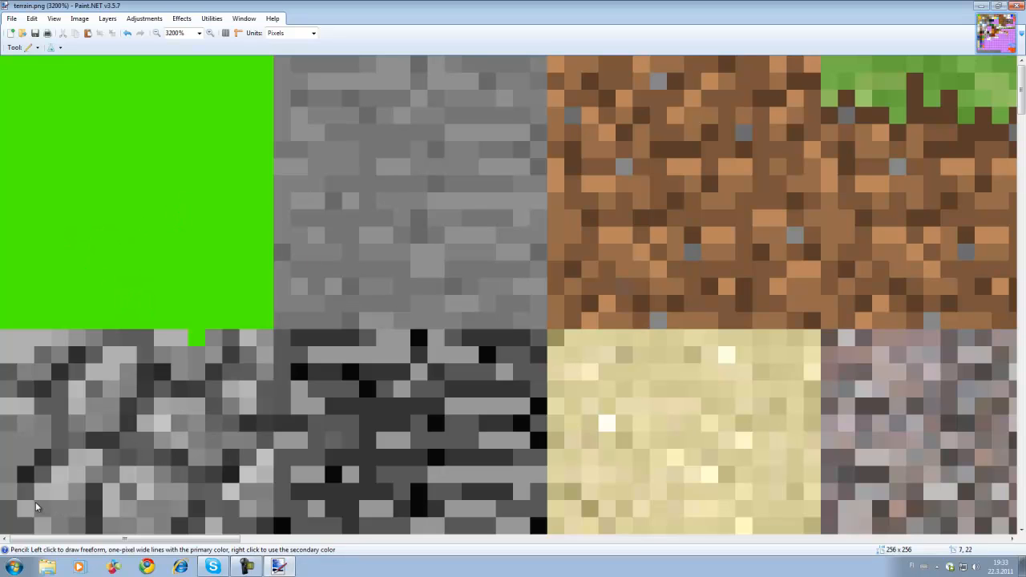
mouse_move(42, 476)
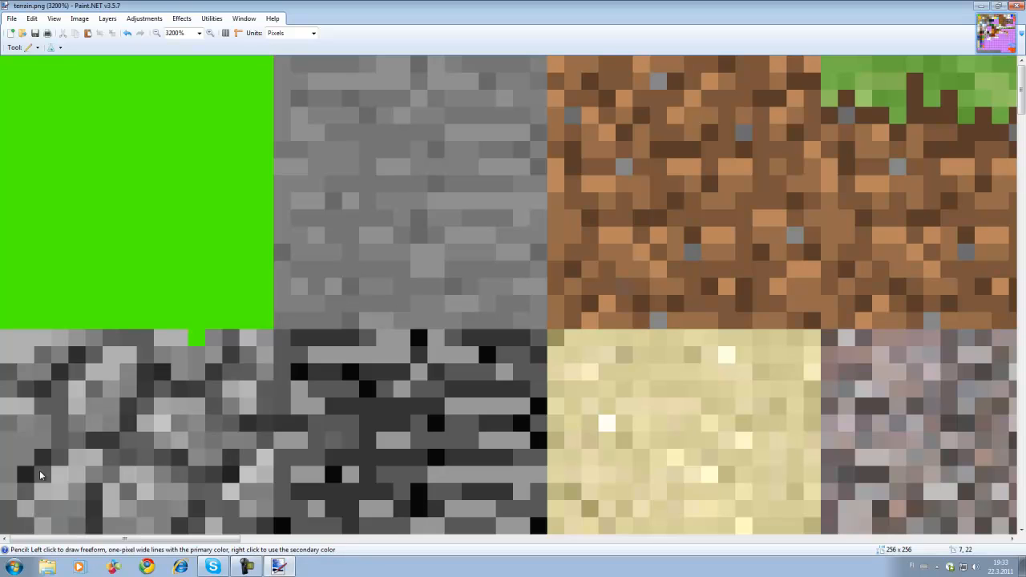
- Draw a red blob on the adjacent stone tile and scroll down the image
left_click_drag(312, 301, 456, 113)
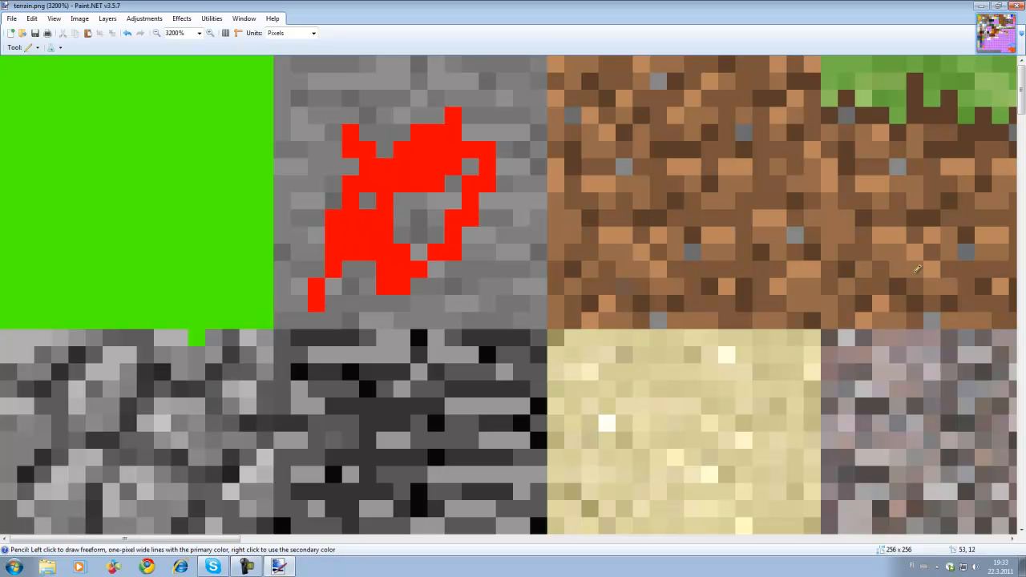
mouse_move(531, 231)
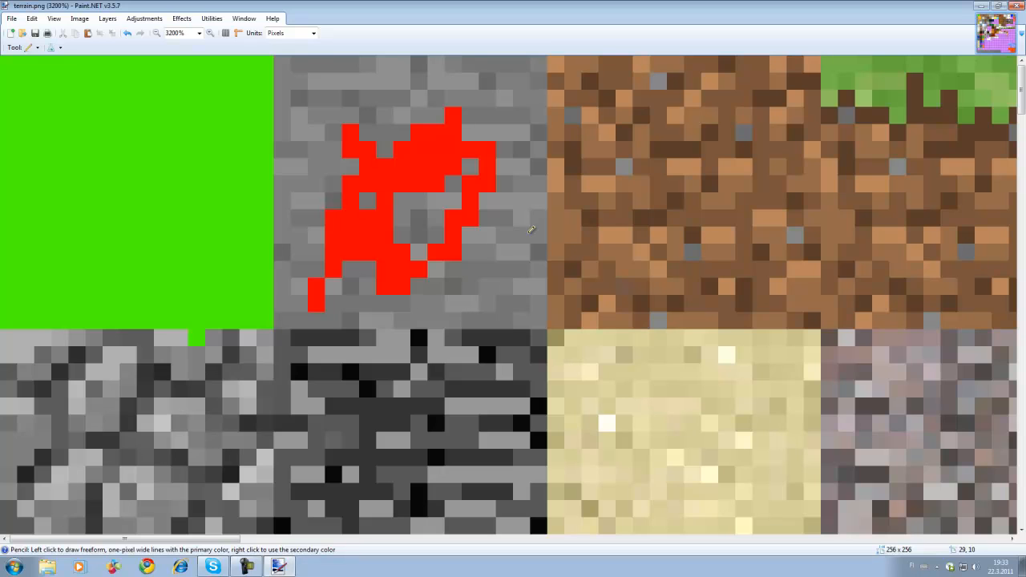
left_click_drag(553, 236, 749, 272)
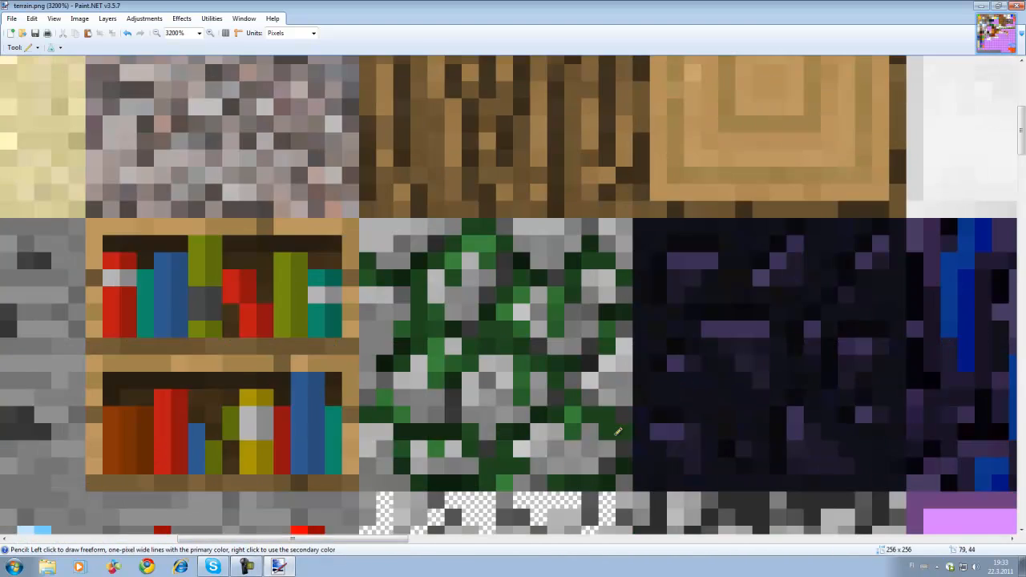
scroll("down", 3)
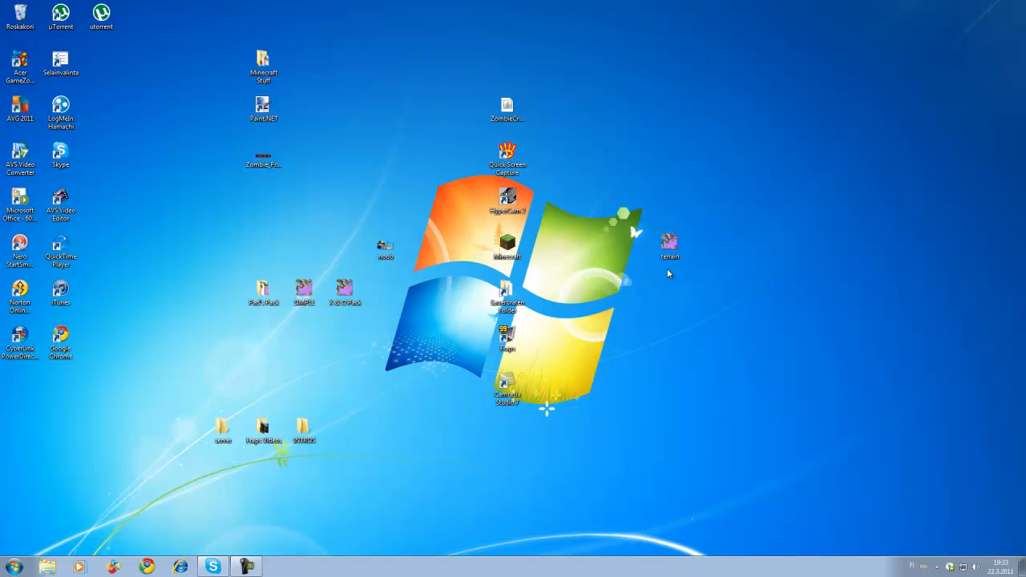
- Select the desktop terrain image and open the Start menu
left_click(669, 246)
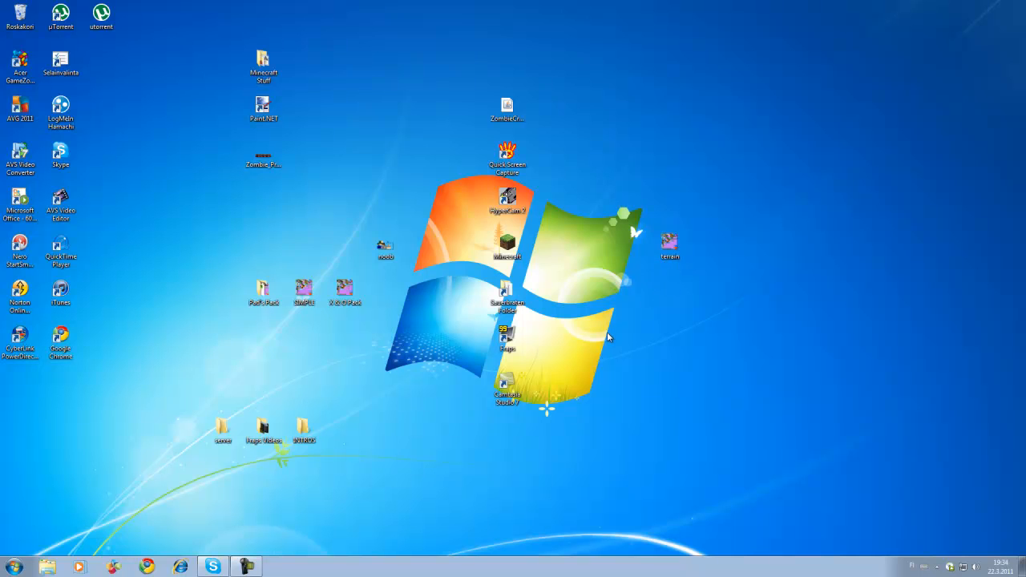
left_click(669, 244)
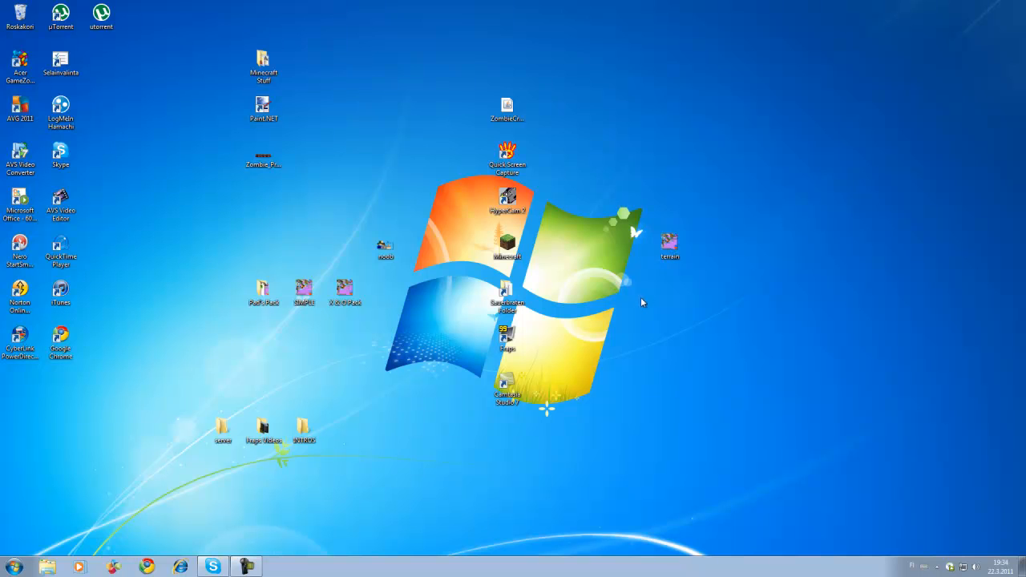
left_click(670, 244)
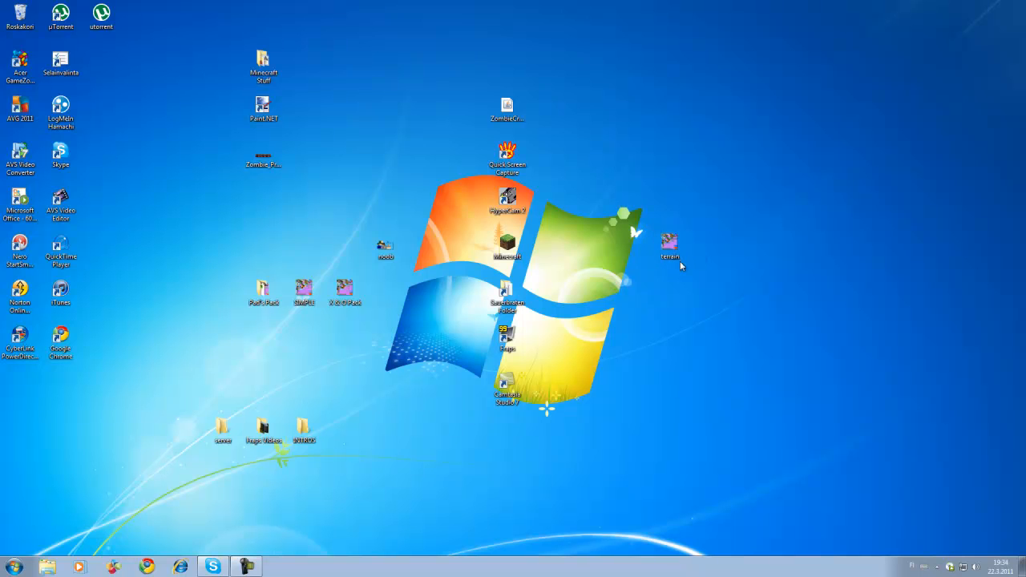
mouse_move(130, 470)
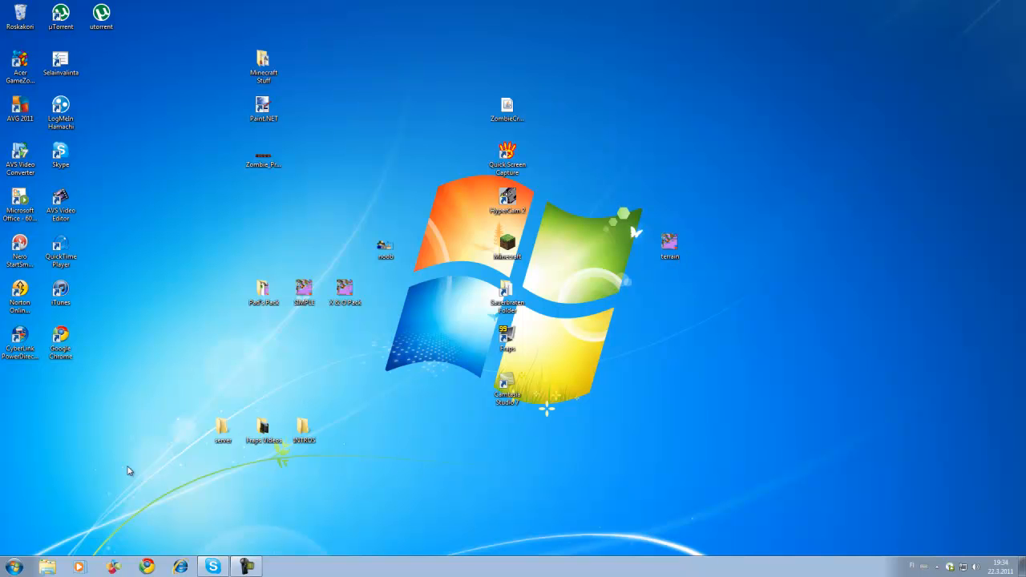
left_click(14, 566)
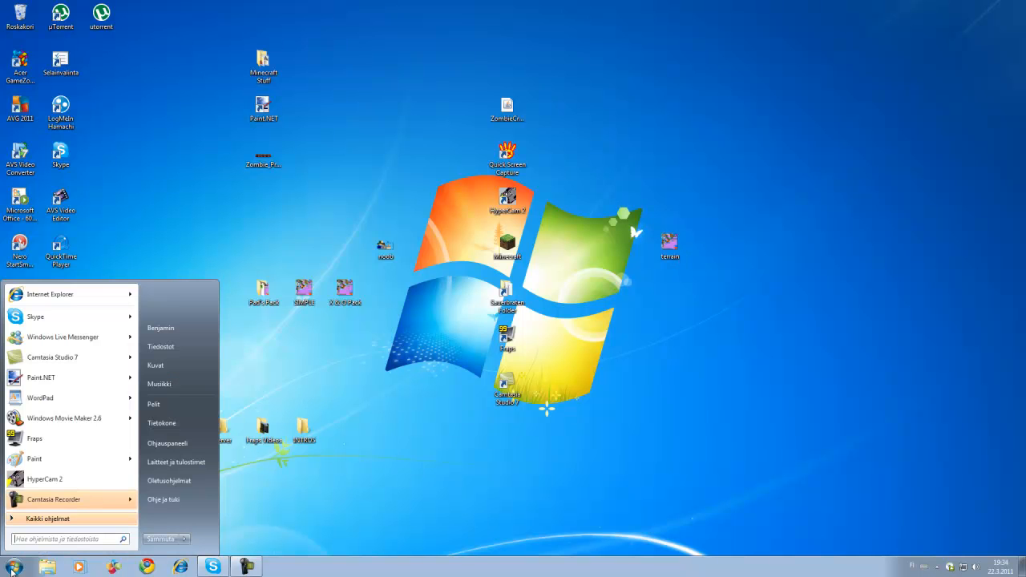
mouse_move(262, 541)
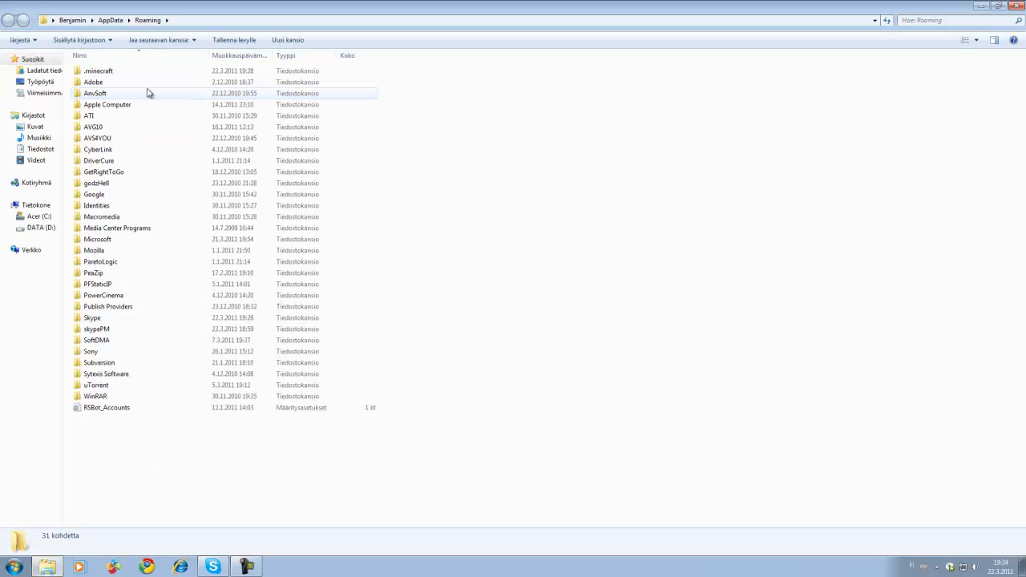
- Enter .minecraft\bin and right-click minecraft.jar to reopen it in WinRAR
double_click(97, 70)
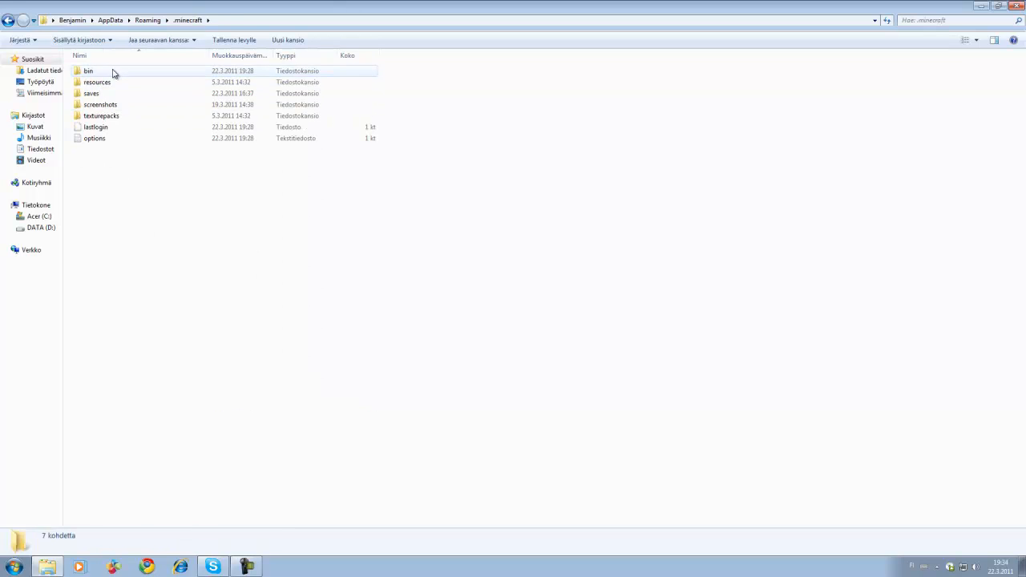
double_click(88, 70)
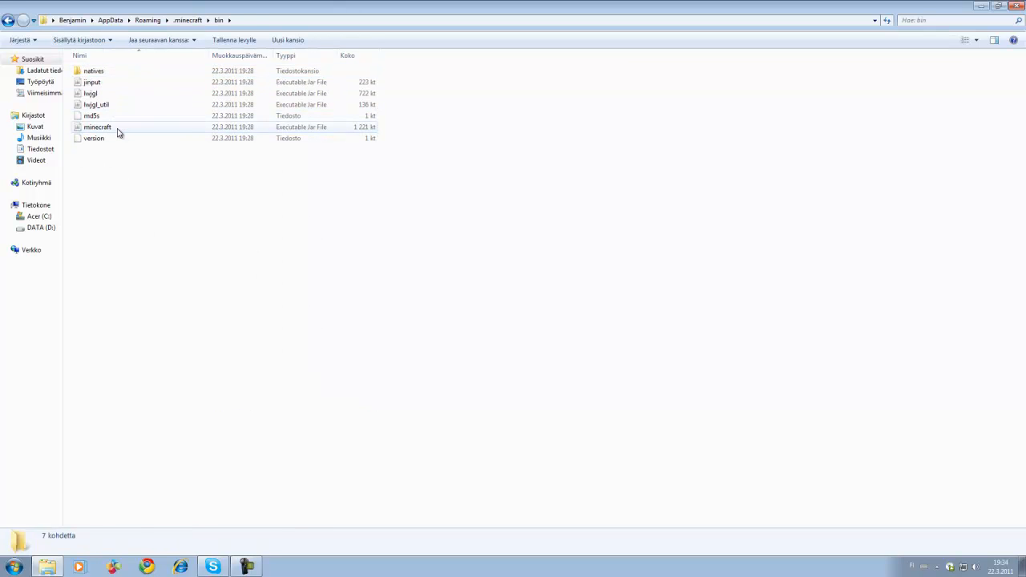
right_click(97, 127)
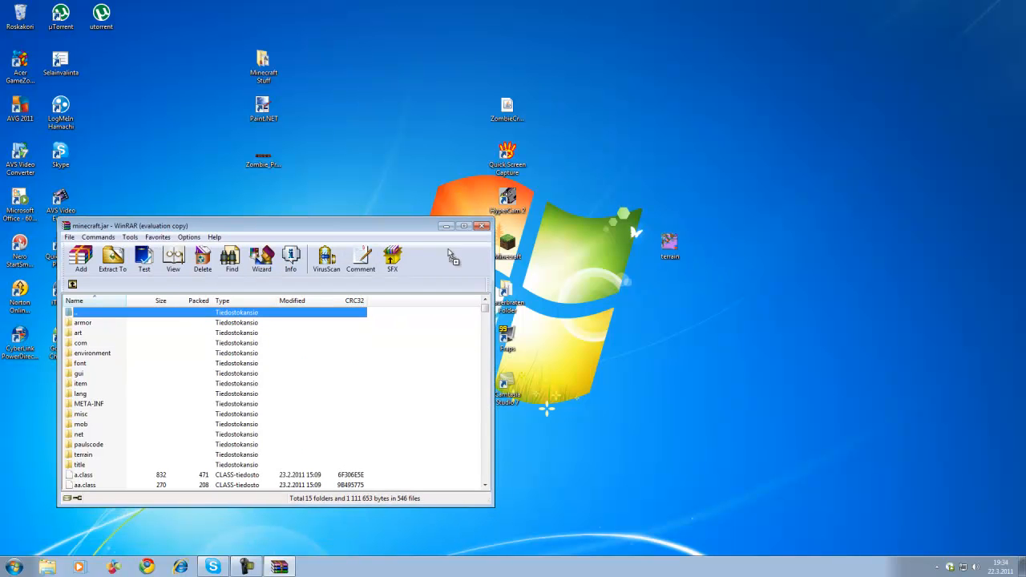
- Close the minecraft.jar archive in WinRAR to return to the desktop
left_click(80, 256)
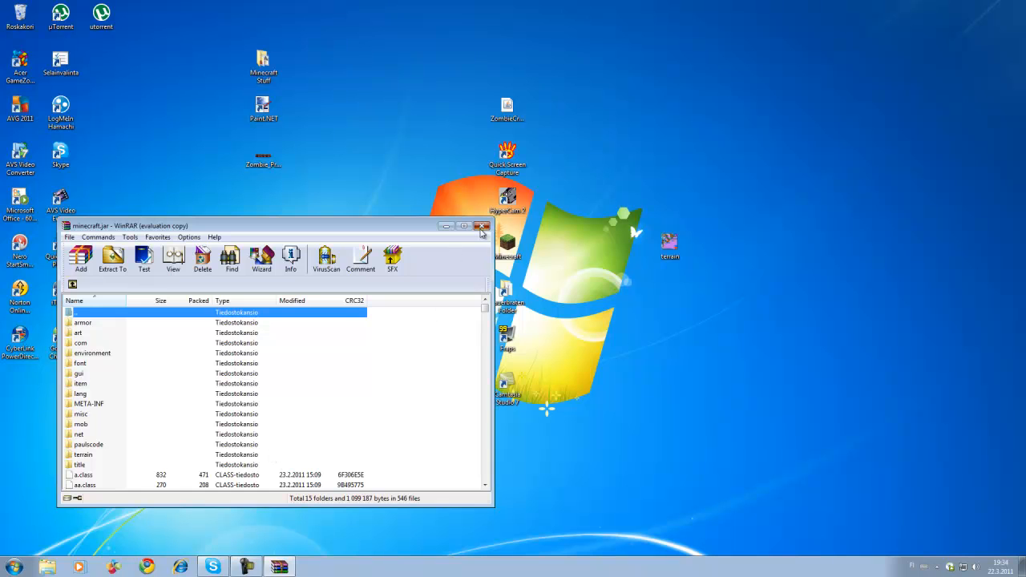
left_click(481, 226)
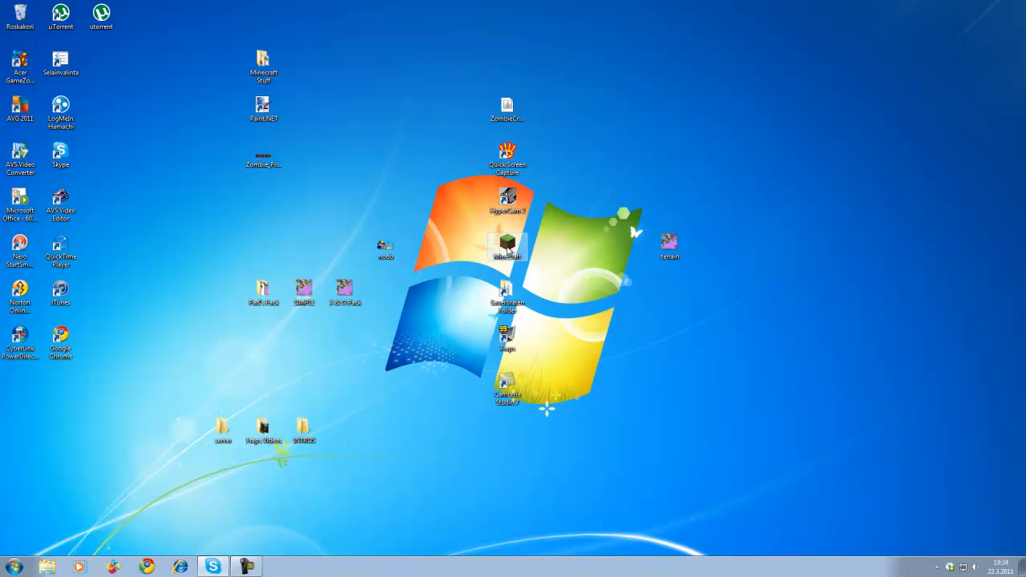
- Launch Minecraft from the desktop icon, log in, and choose Singleplayer
double_click(506, 242)
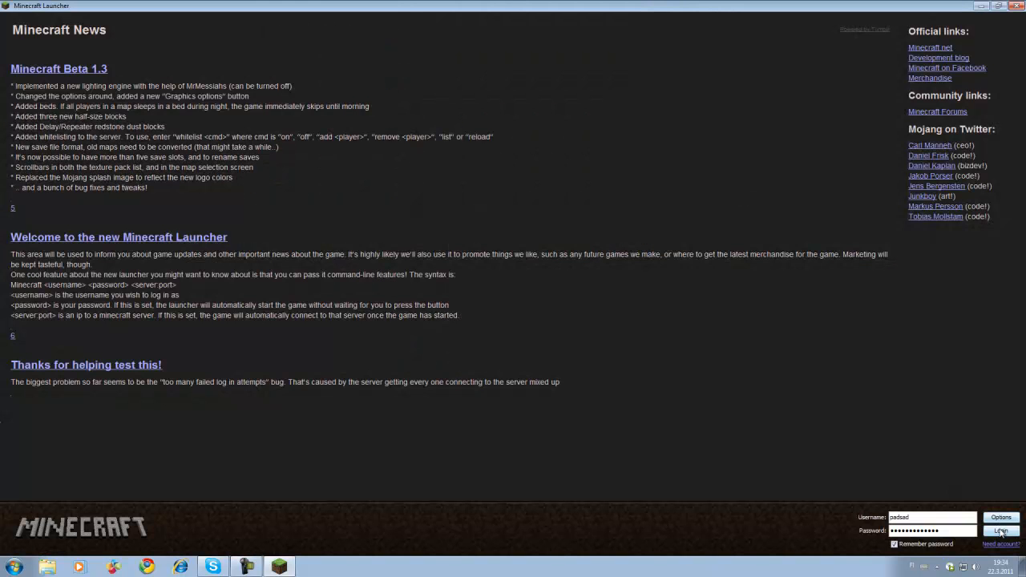
left_click(1000, 531)
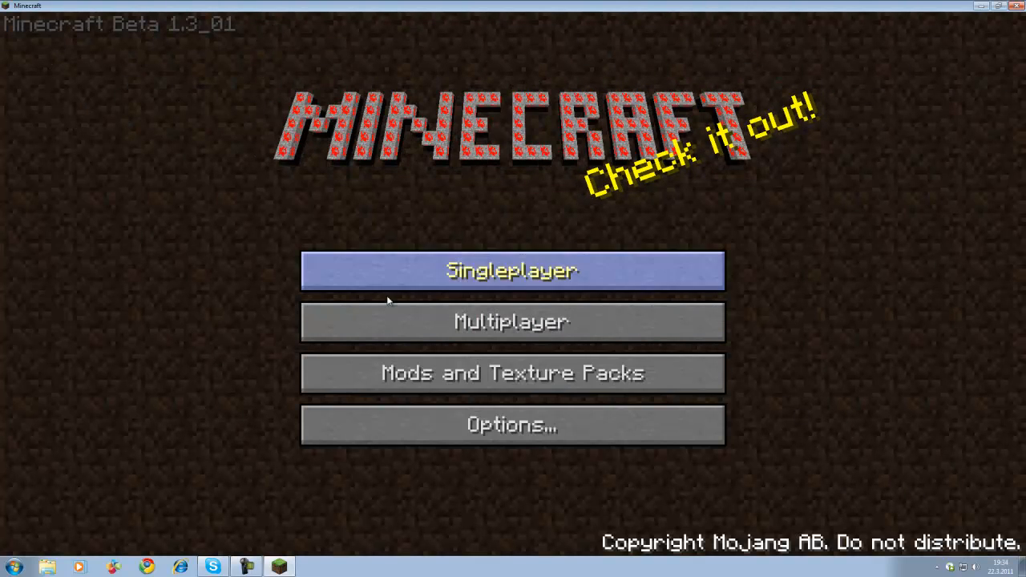
left_click(511, 270)
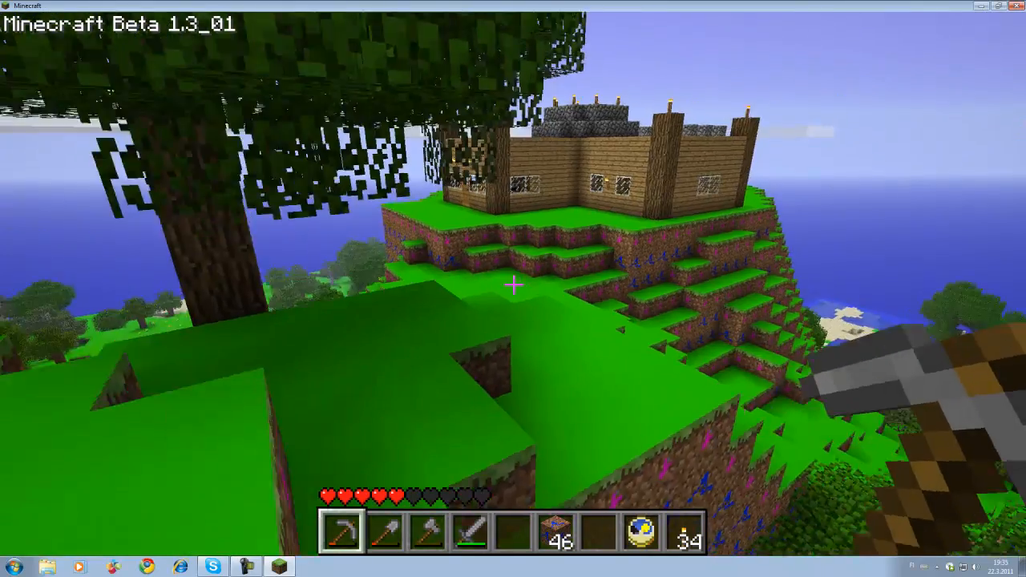
mouse_move(513, 289)
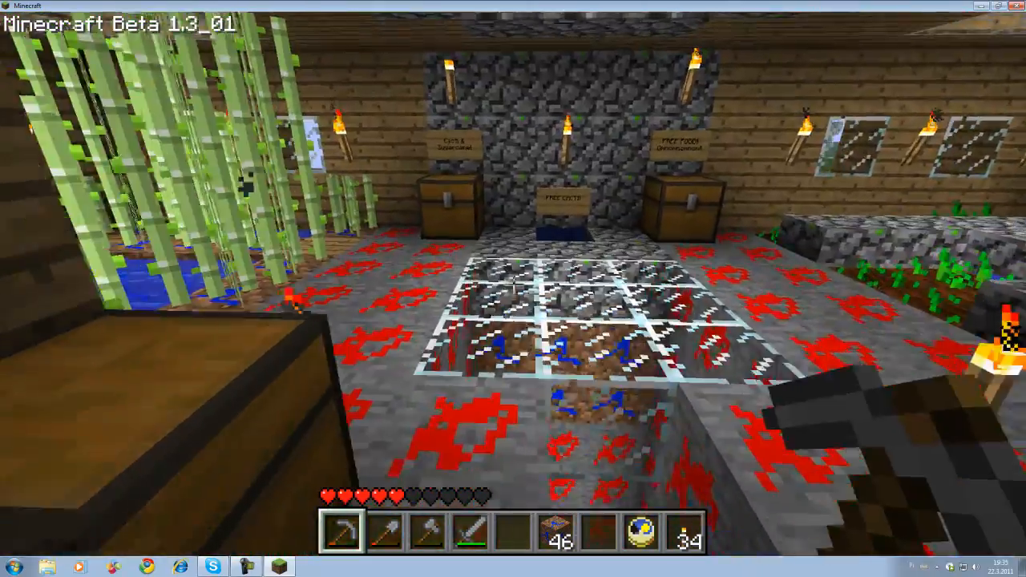
mouse_move(512, 288)
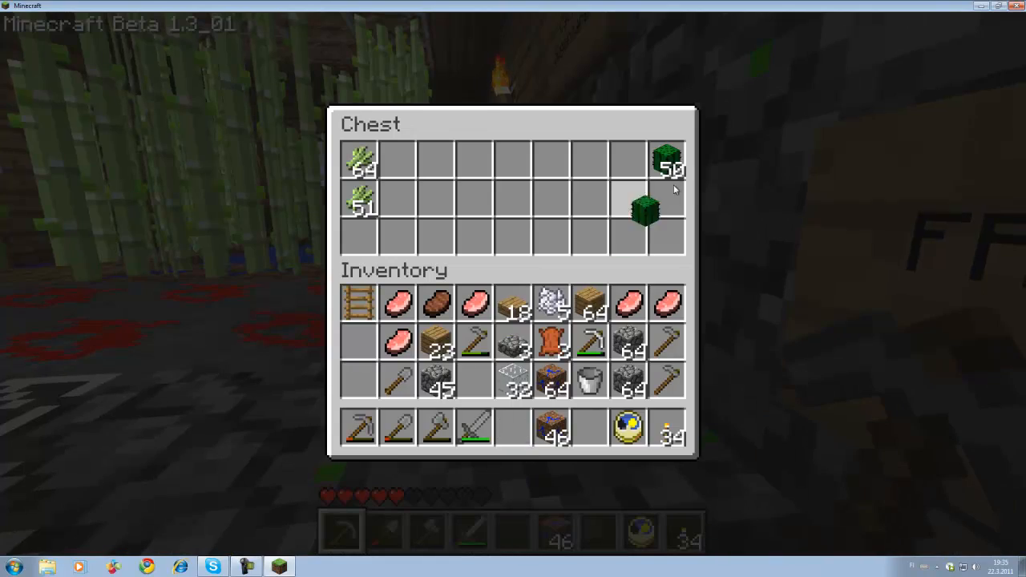
- Close the opened chest holding sugar cane and cactus to return to the world
key("Escape")
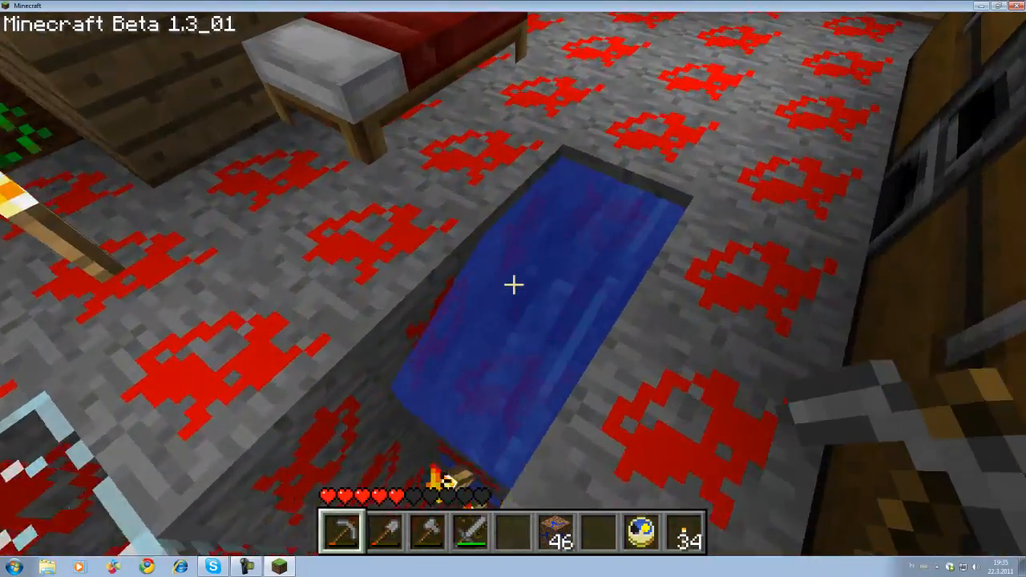
mouse_move(513, 289)
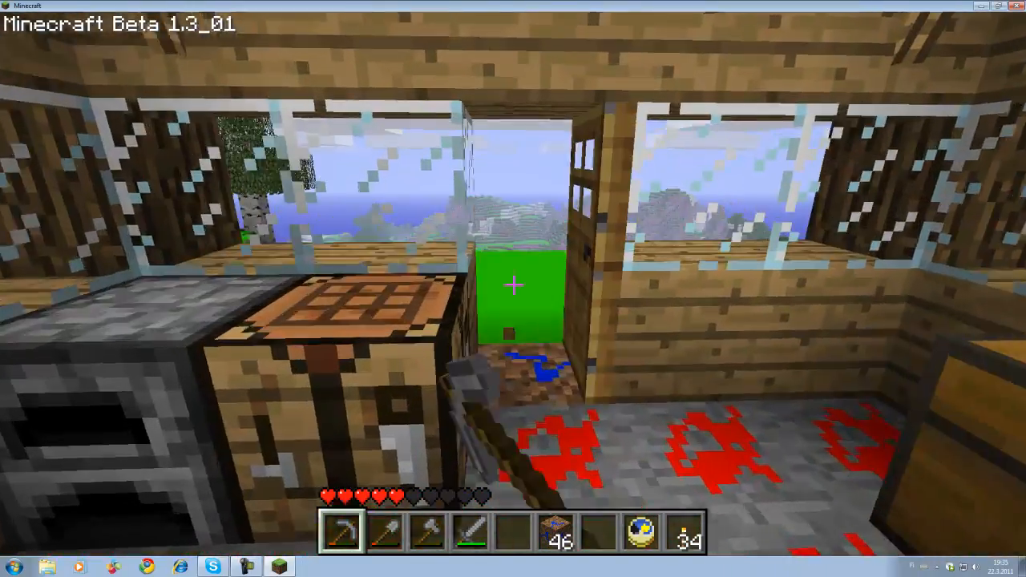